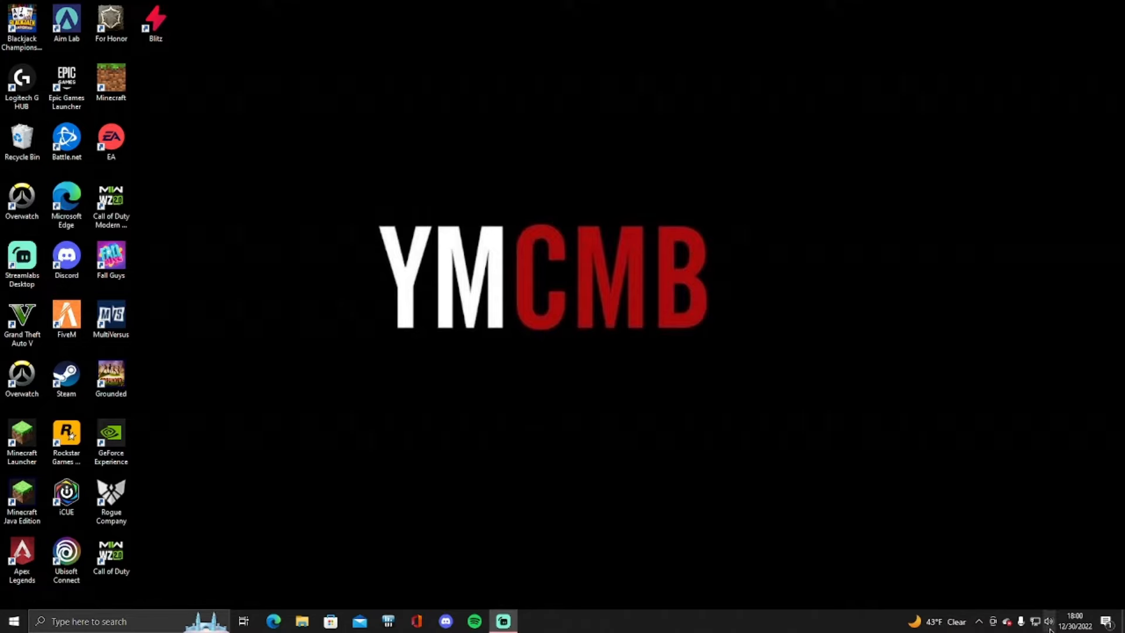
- Reach Network & Internet settings from the taskbar's network status flyout
left_click(1048, 621)
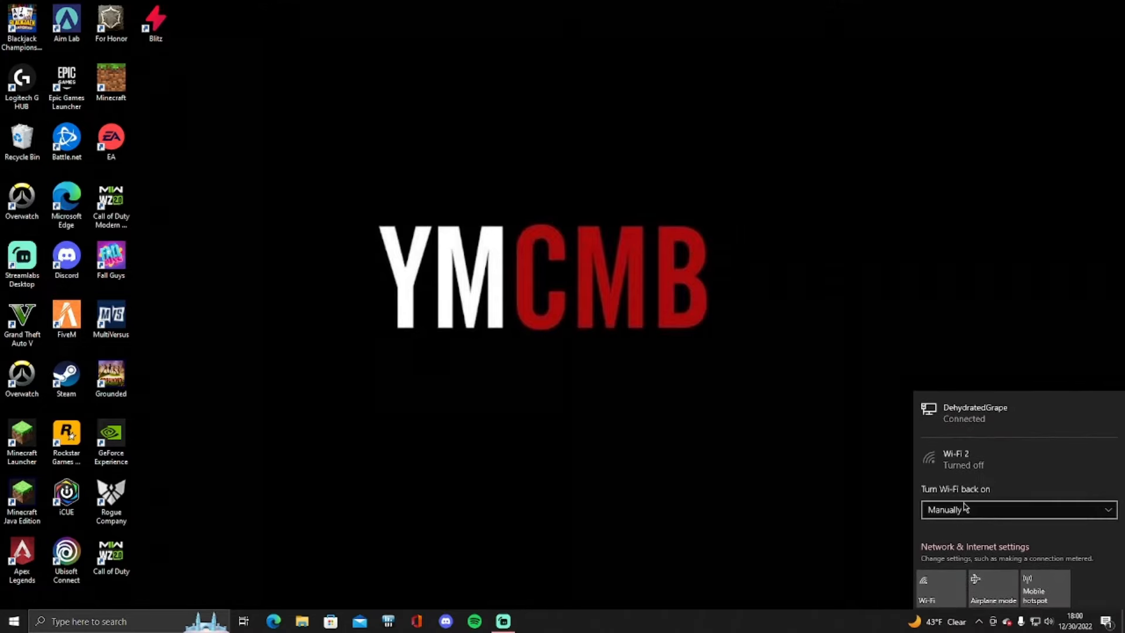
left_click(973, 545)
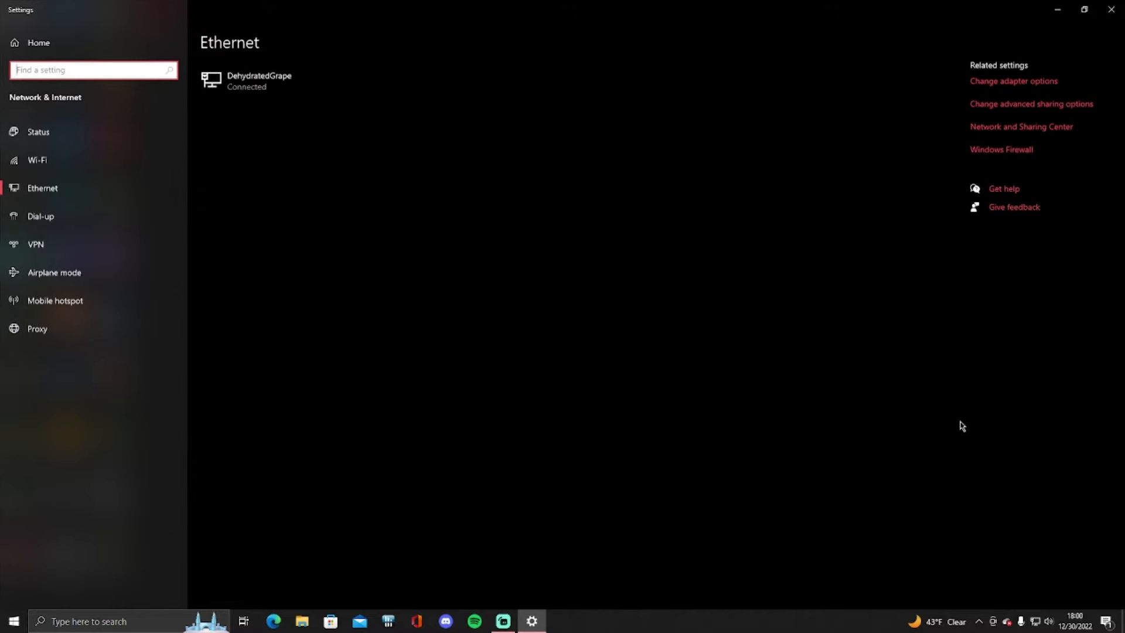
mouse_move(944, 90)
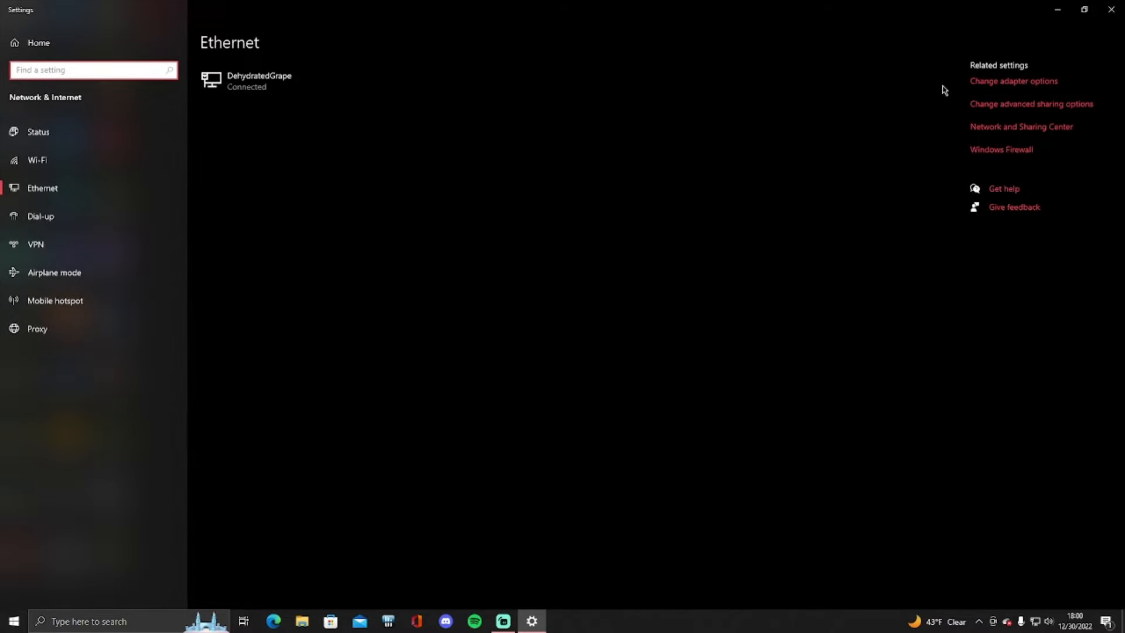
mouse_move(1012, 81)
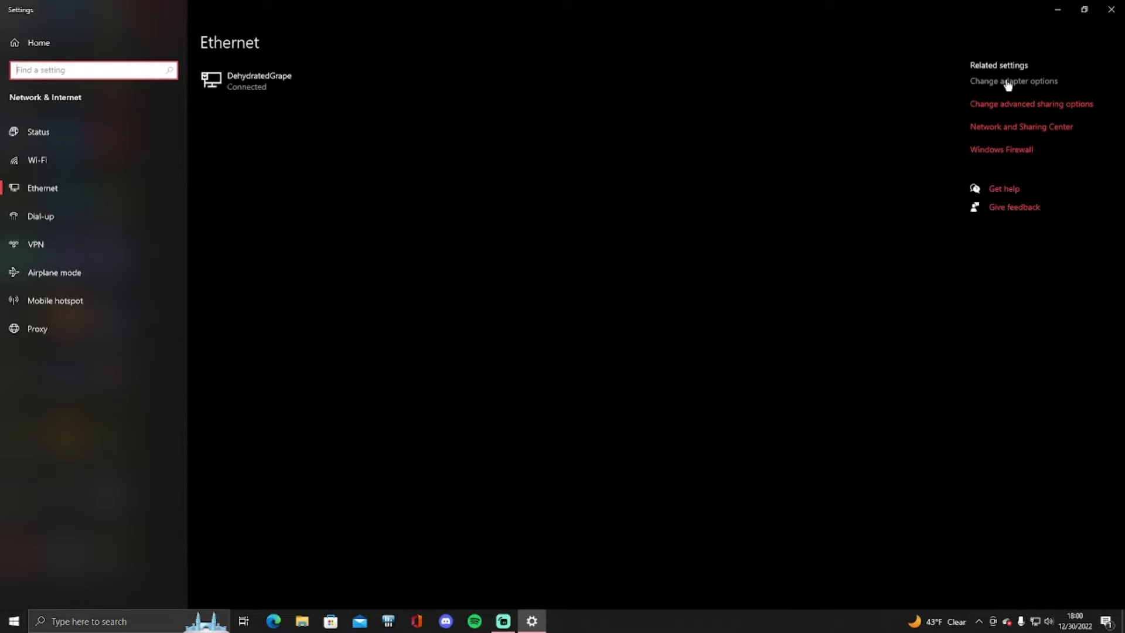
- Use 'Change adapter options' to show the Network Connections adapter list
left_click(1012, 81)
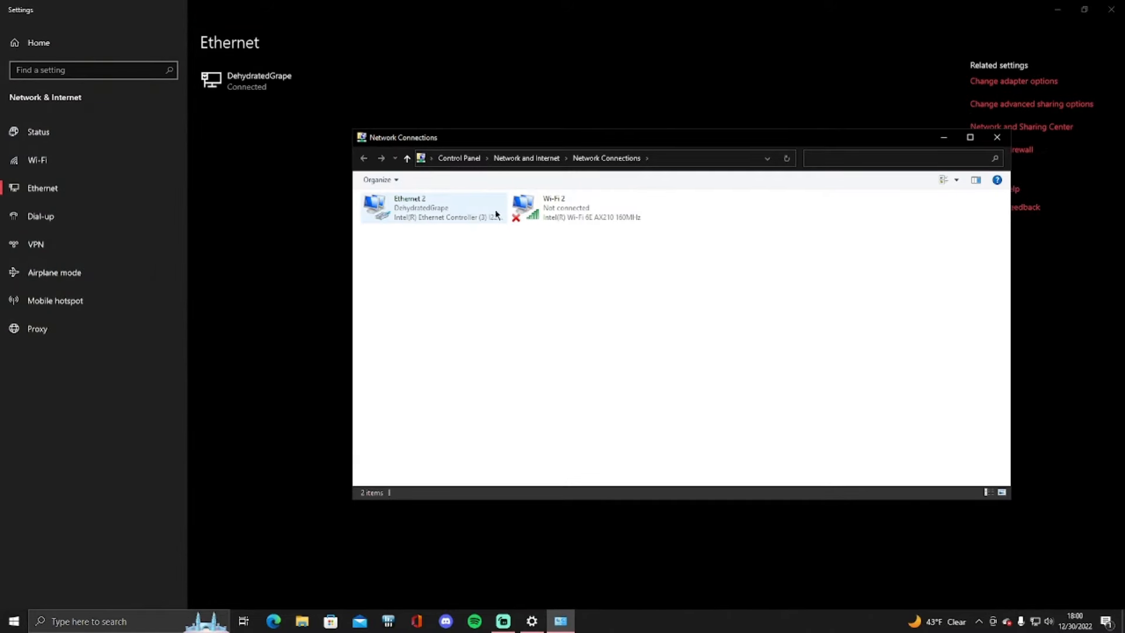
mouse_move(473, 216)
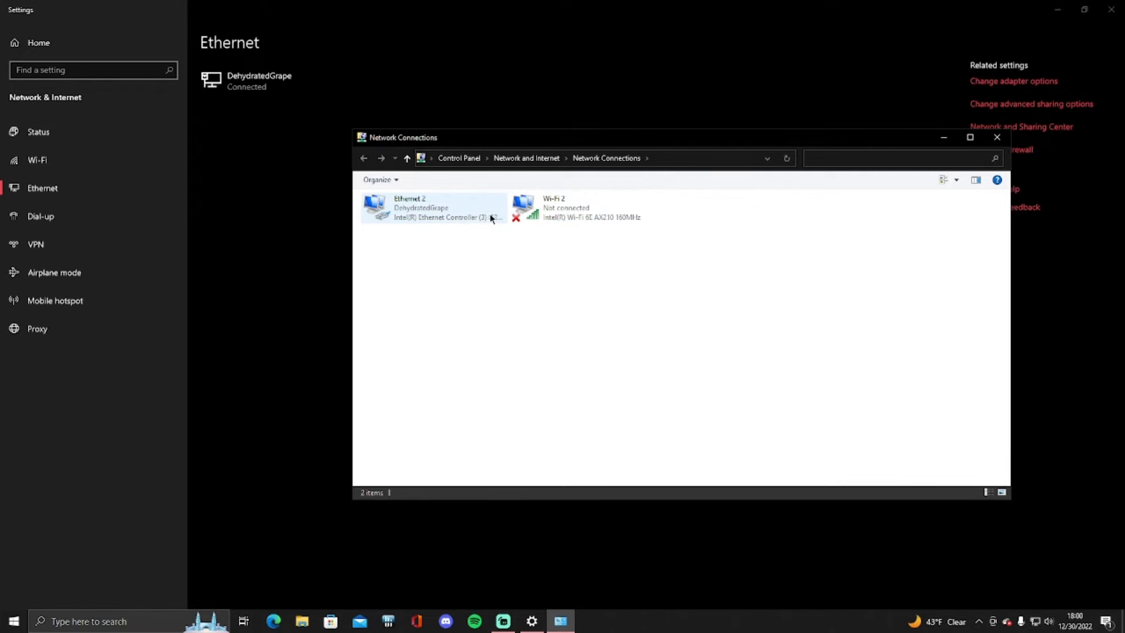
- Bring up the Ethernet 2 Properties dialog via the adapter's context menu
right_click(430, 208)
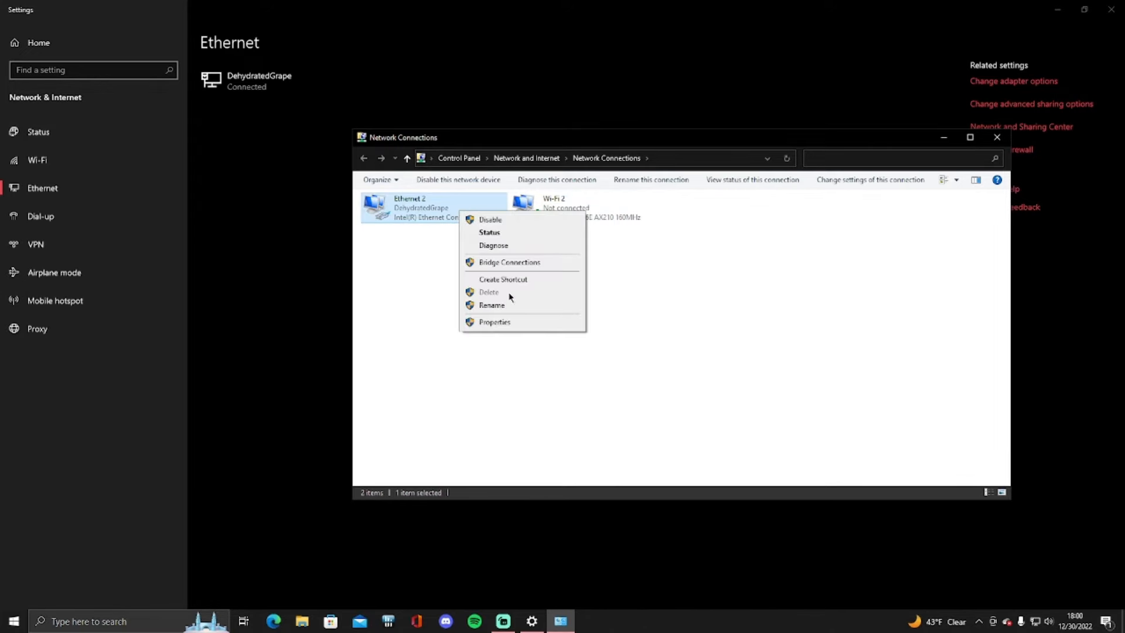
mouse_move(507, 324)
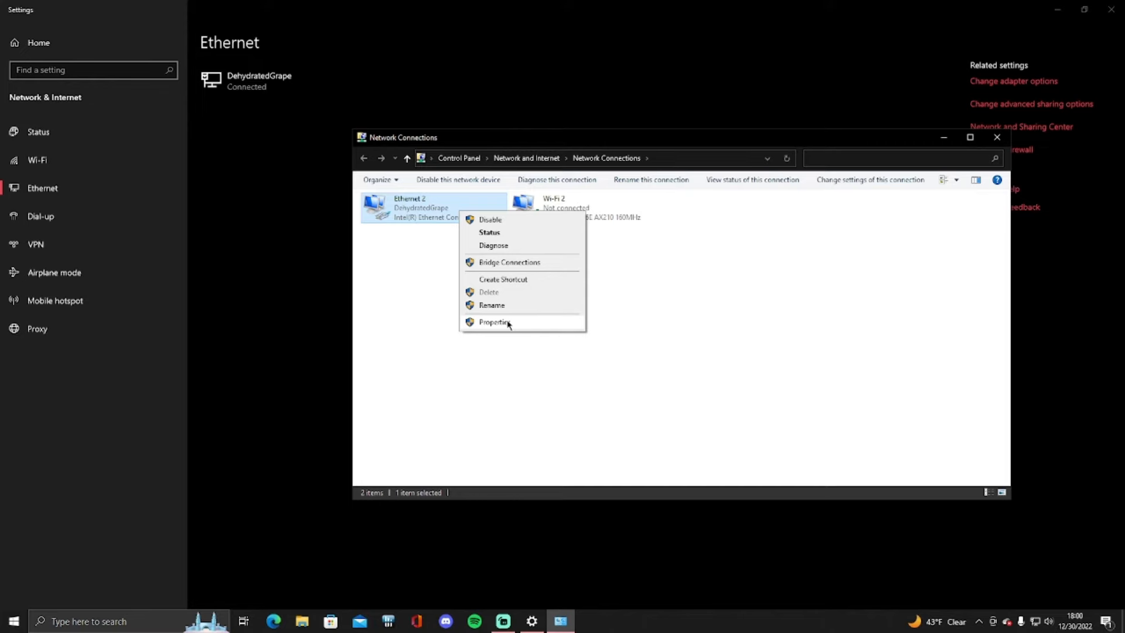
left_click(494, 321)
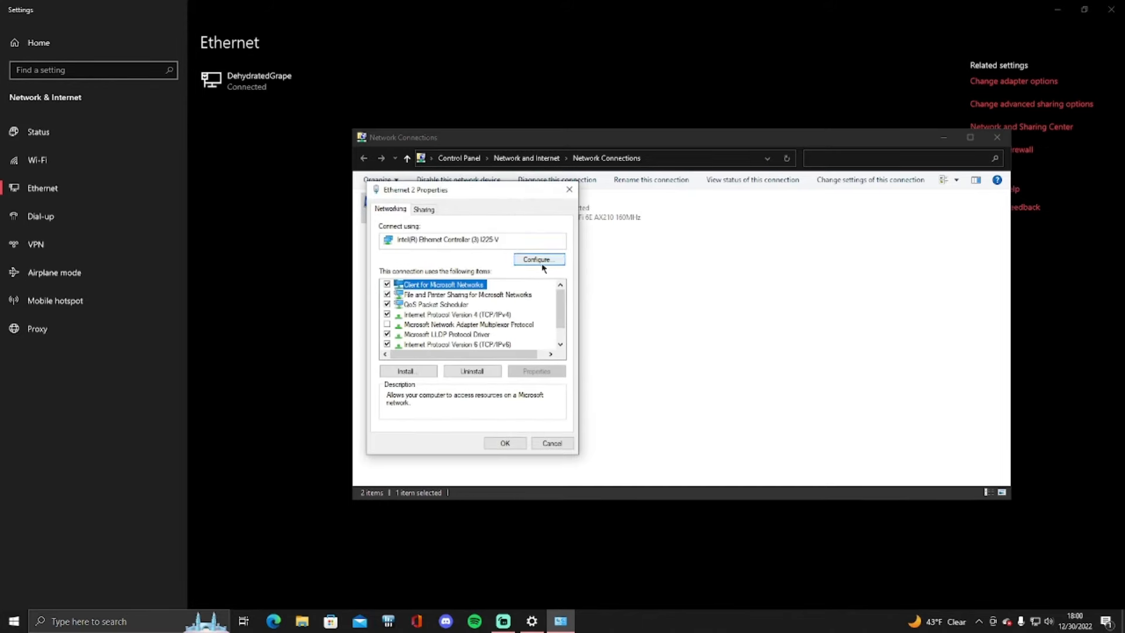
- In the Intel Ethernet controller's Power Management, uncheck 'Allow the computer to turn off this device to save power'
left_click(537, 259)
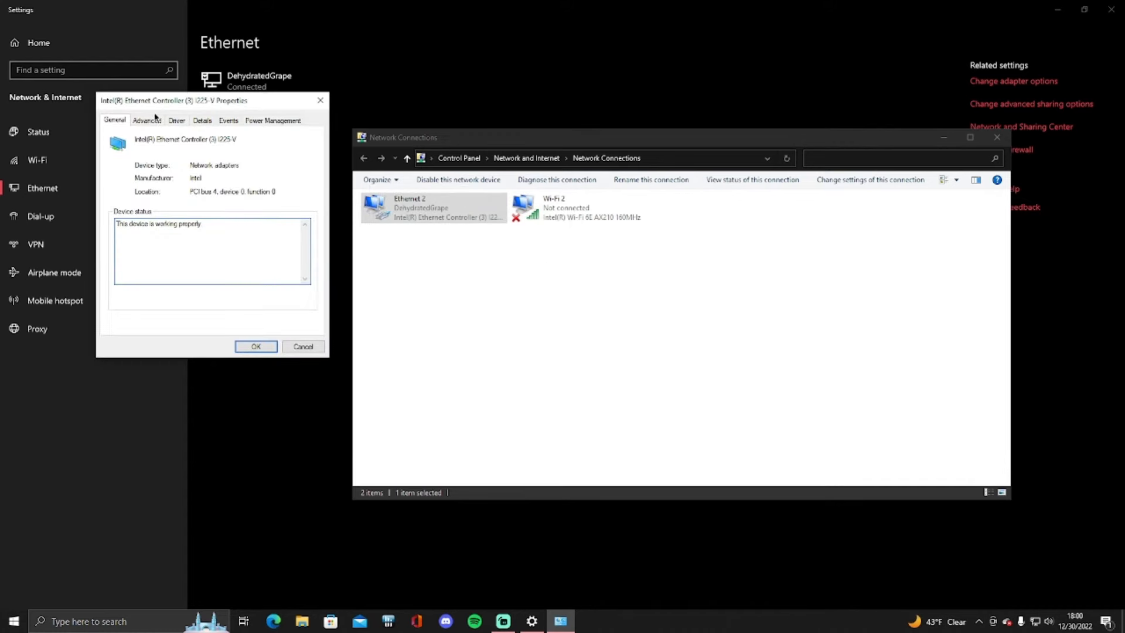
mouse_move(273, 120)
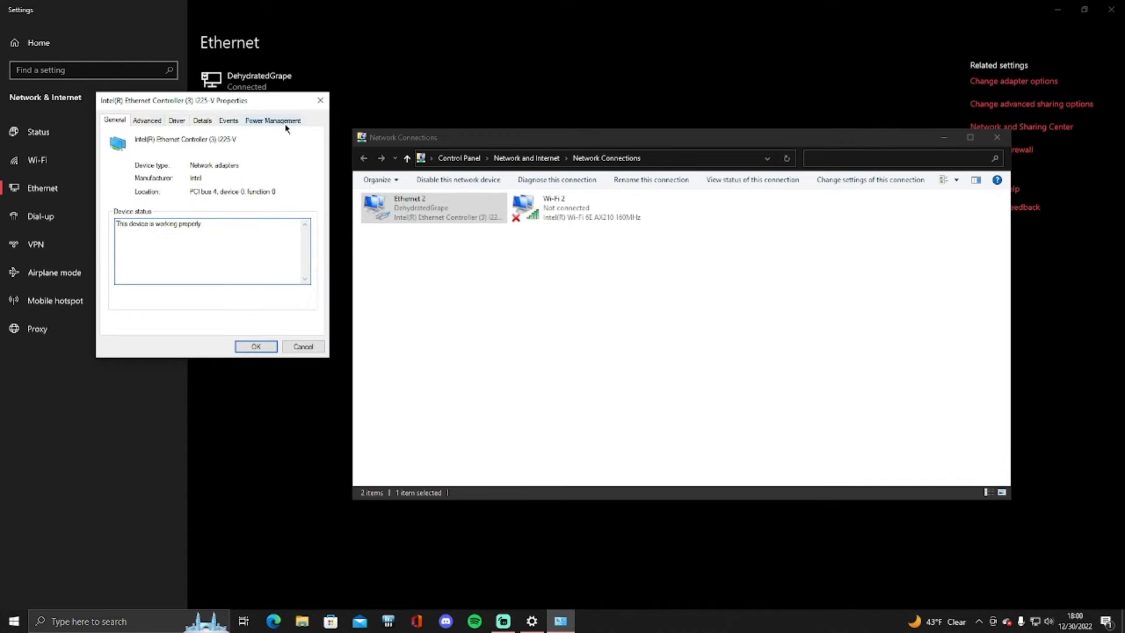
left_click(273, 120)
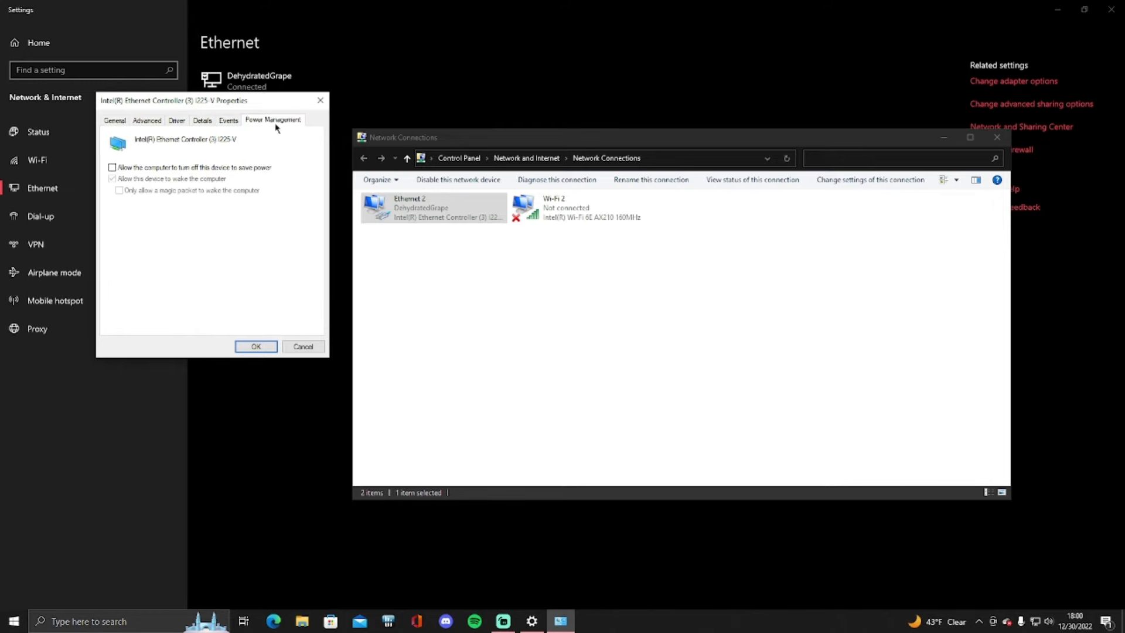
mouse_move(159, 173)
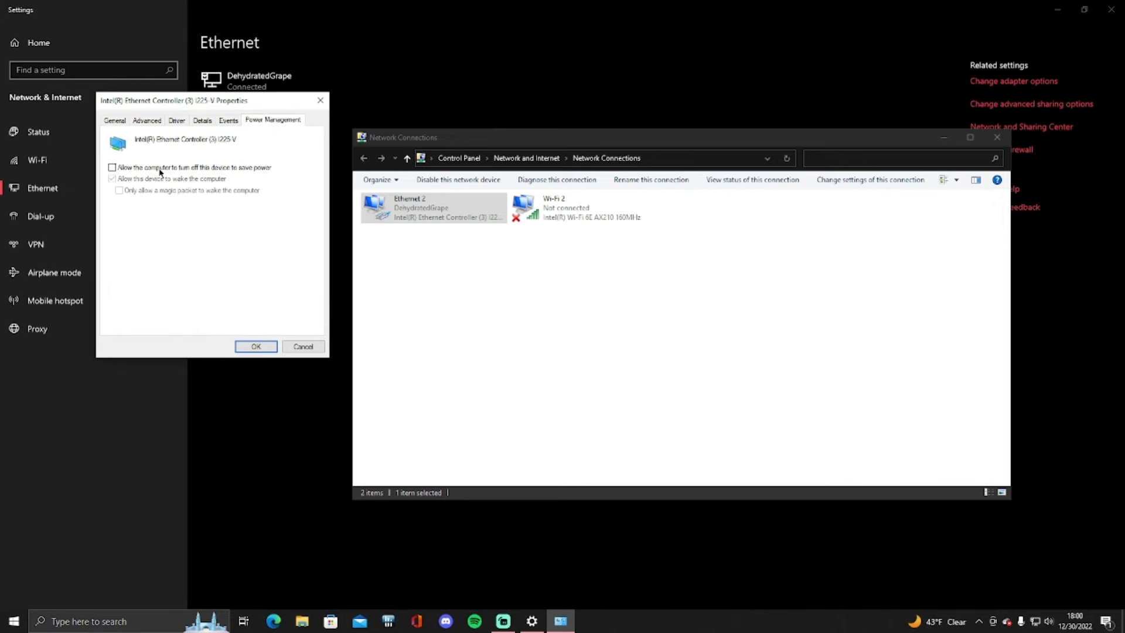
left_click(112, 167)
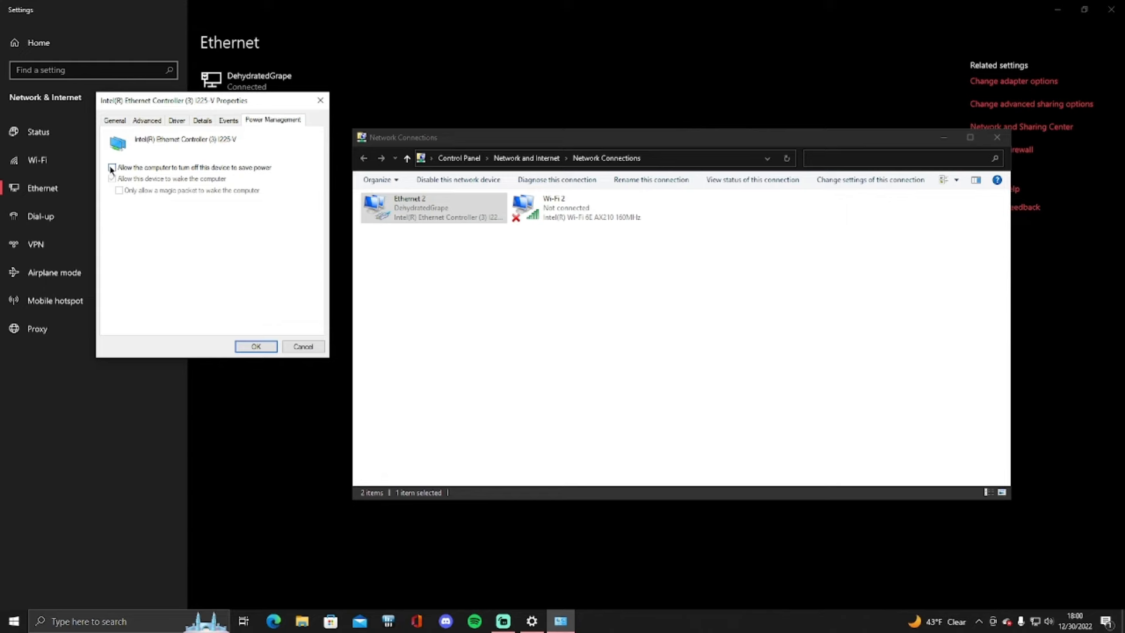